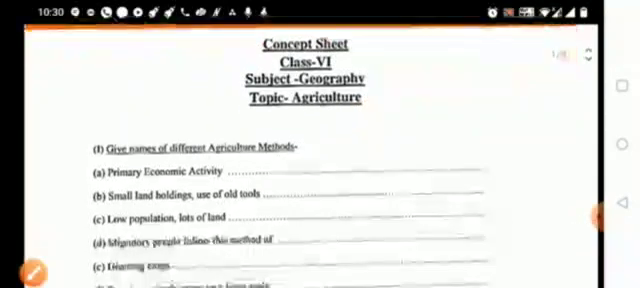
# - Scroll to the agriculture methods questions and tick the correct answer in red
pyautogui.scroll(-3)
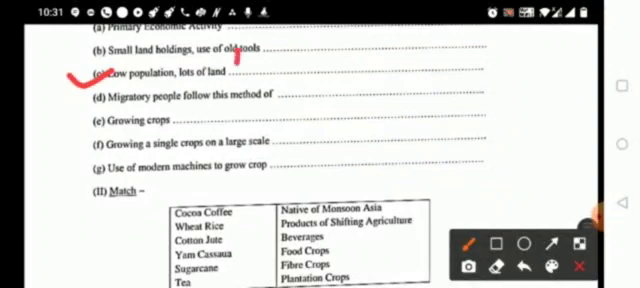
pyautogui.moveTo(230, 60); pyautogui.dragTo(360, 76)
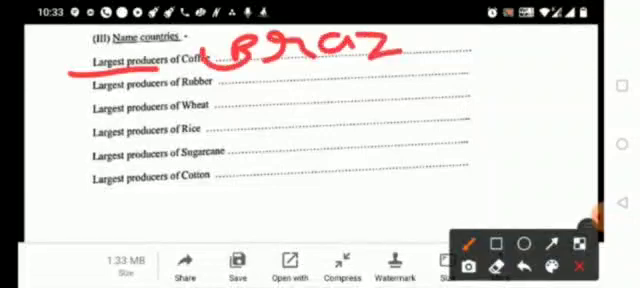
# - Finish handwriting 'Brazil' in red beside 'Largest producers of Coffee'
pyautogui.moveTo(376, 48); pyautogui.dragTo(430, 56)
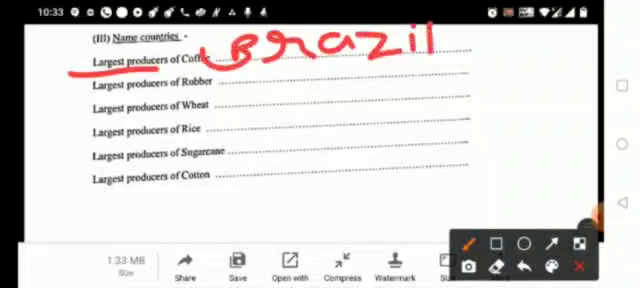